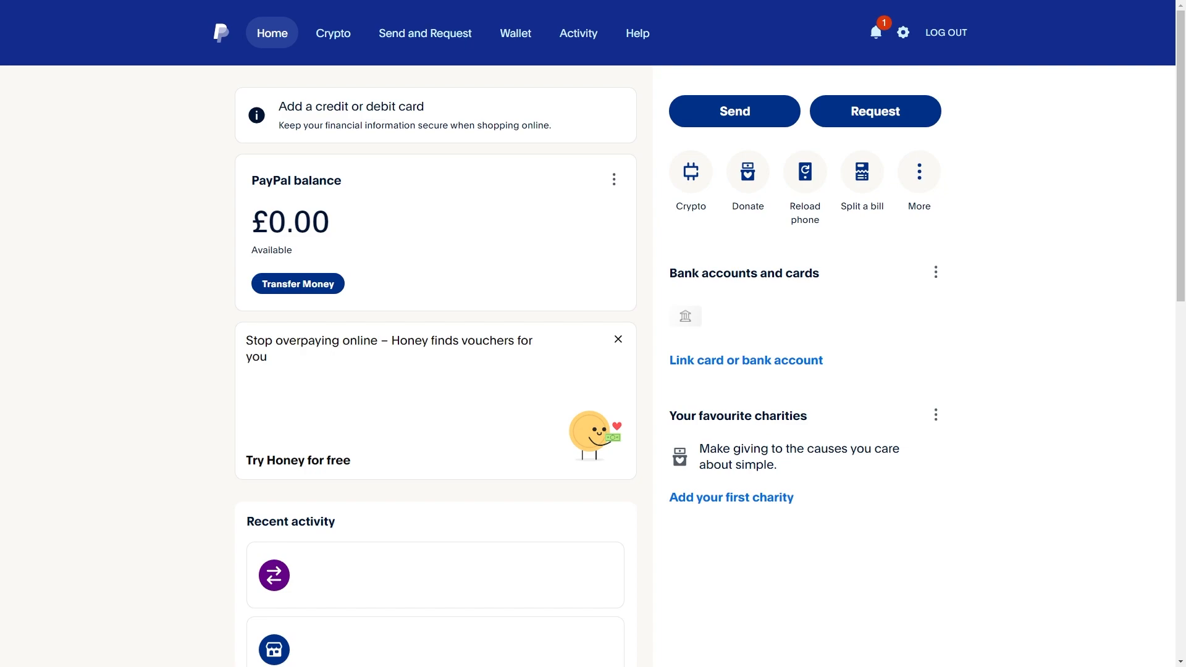
pyautogui.moveTo(967, 348)
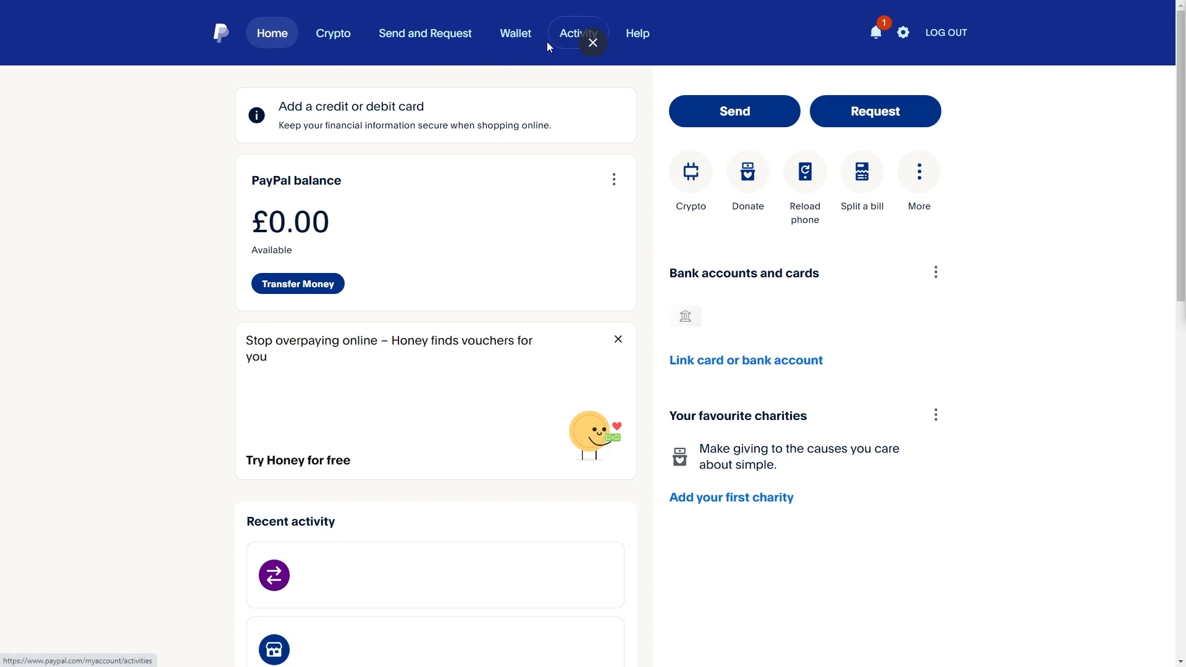
pyautogui.moveTo(577, 34)
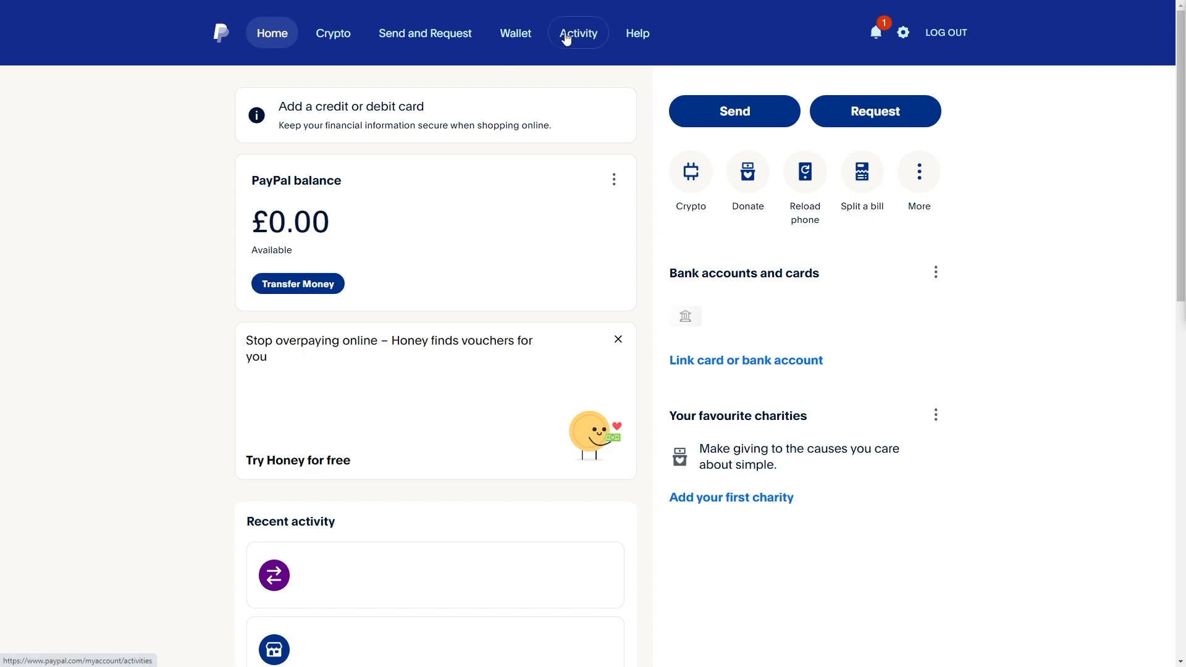
# - Show the account's Activity list, which finds no transactions in the last 90 days
pyautogui.click(578, 33)
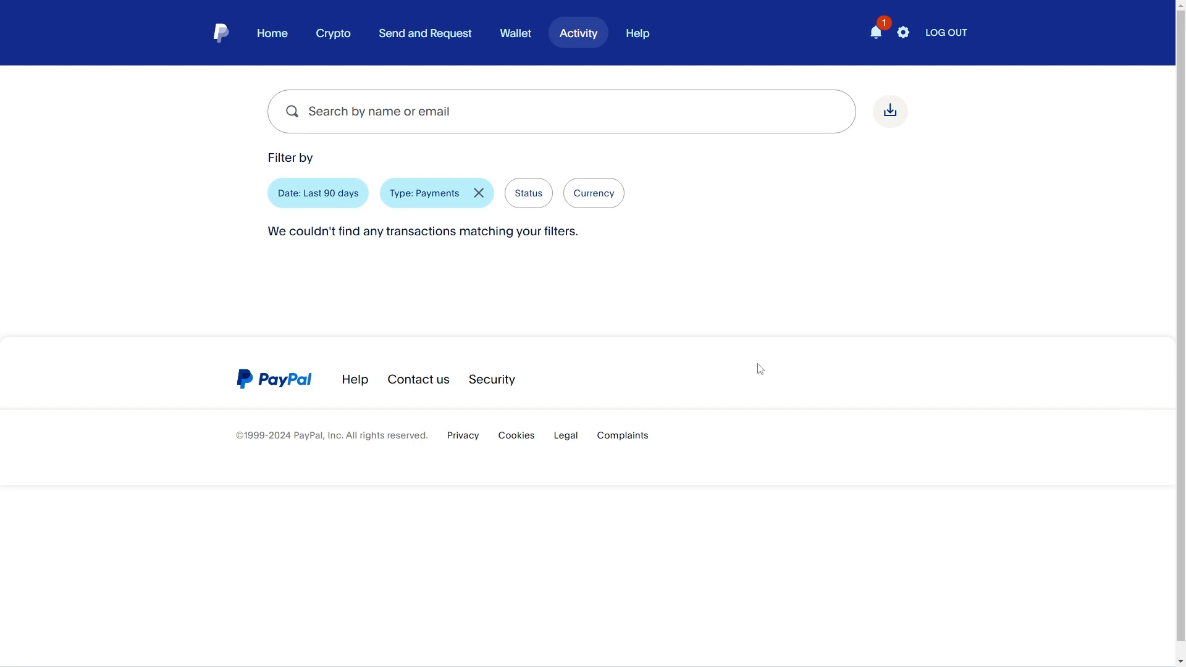
pyautogui.moveTo(828, 161)
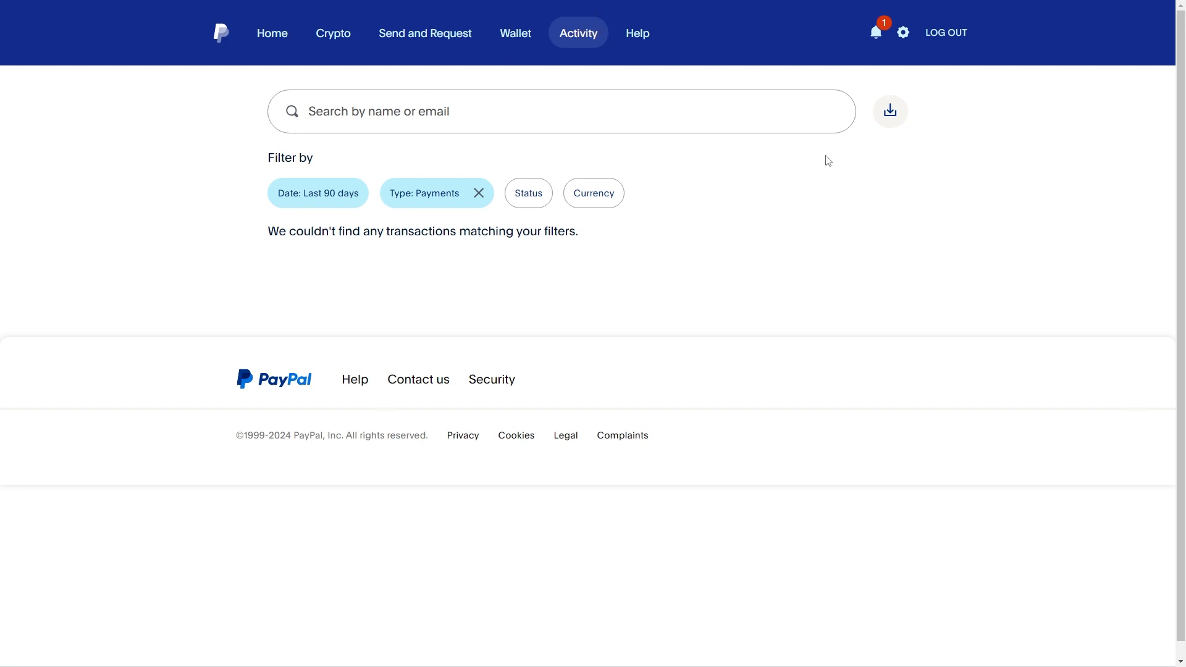
pyautogui.moveTo(841, 192)
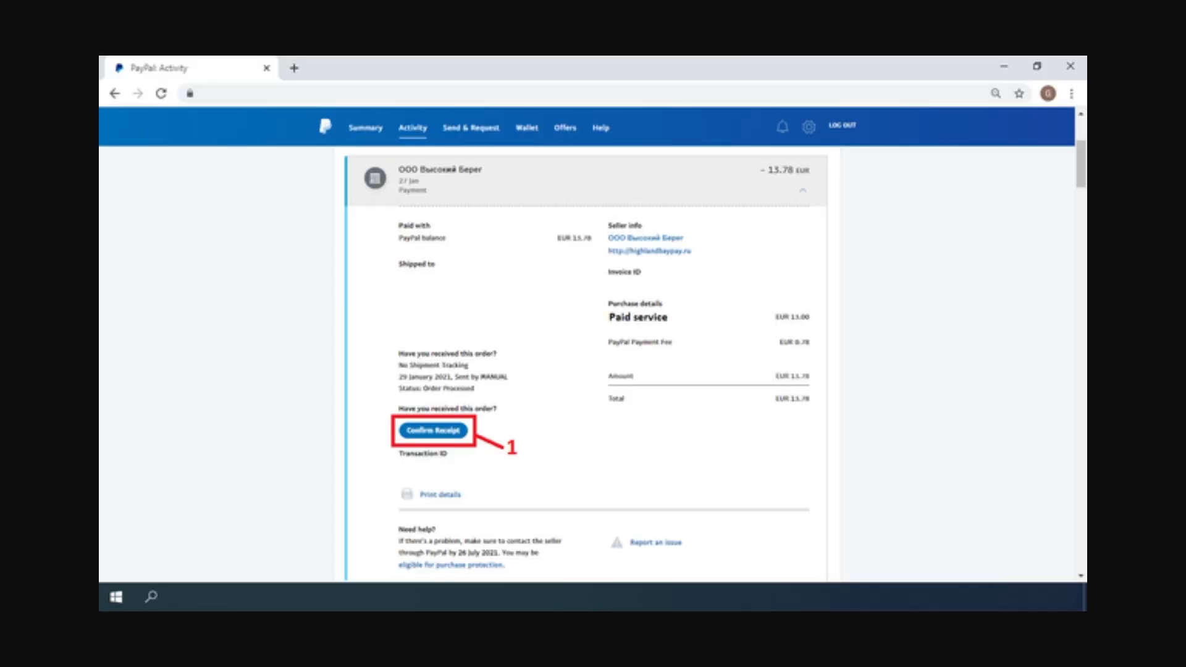
pyautogui.moveTo(831, 245)
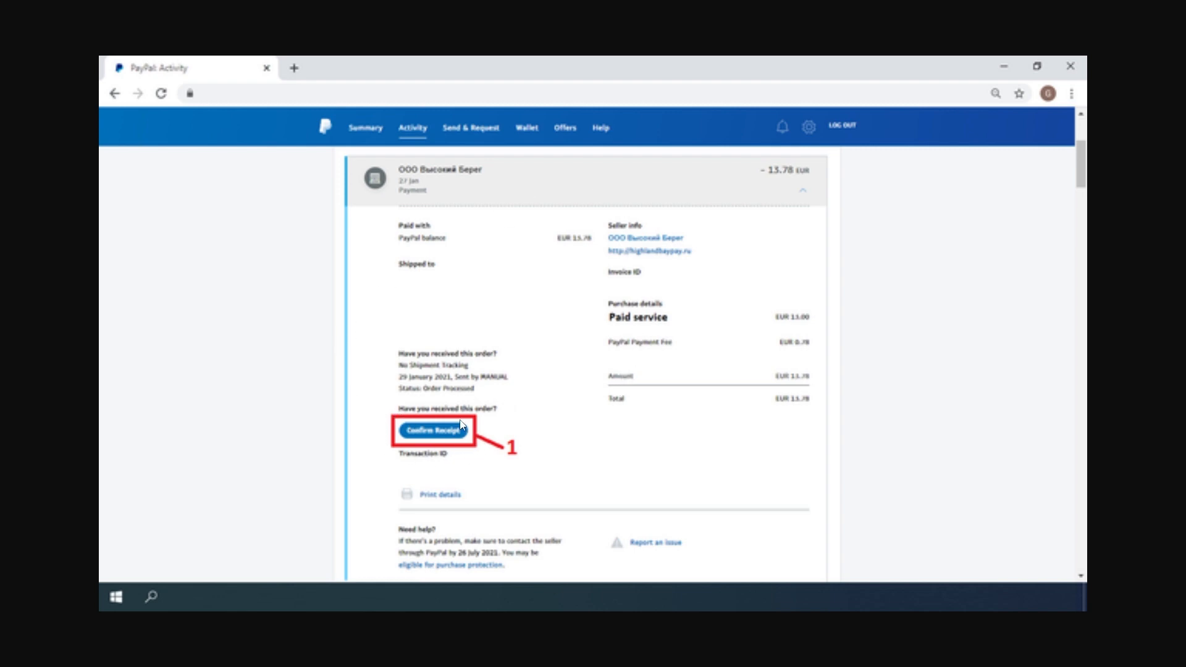
pyautogui.moveTo(370, 404)
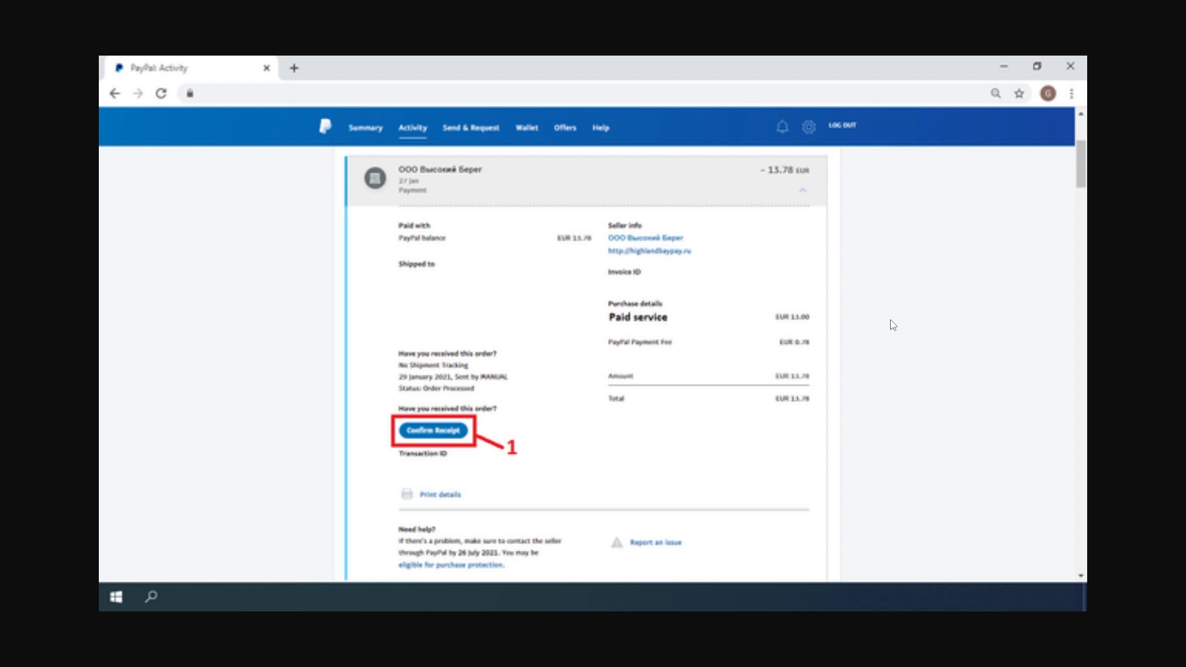
pyautogui.moveTo(317, 537)
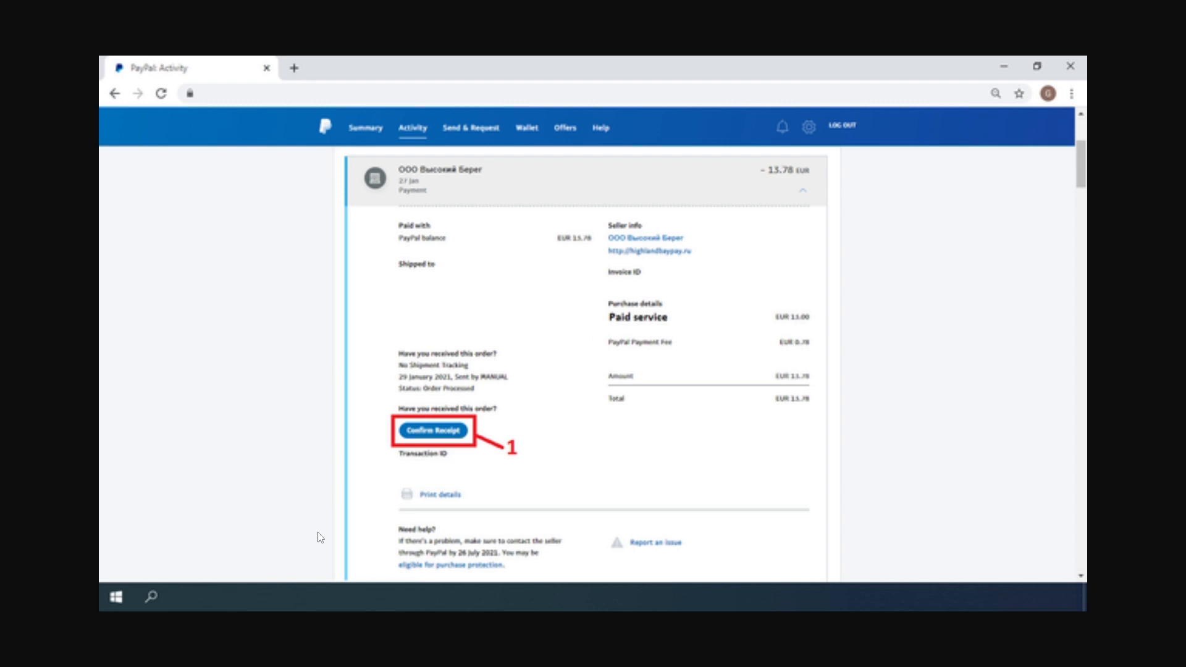
pyautogui.moveTo(473, 501)
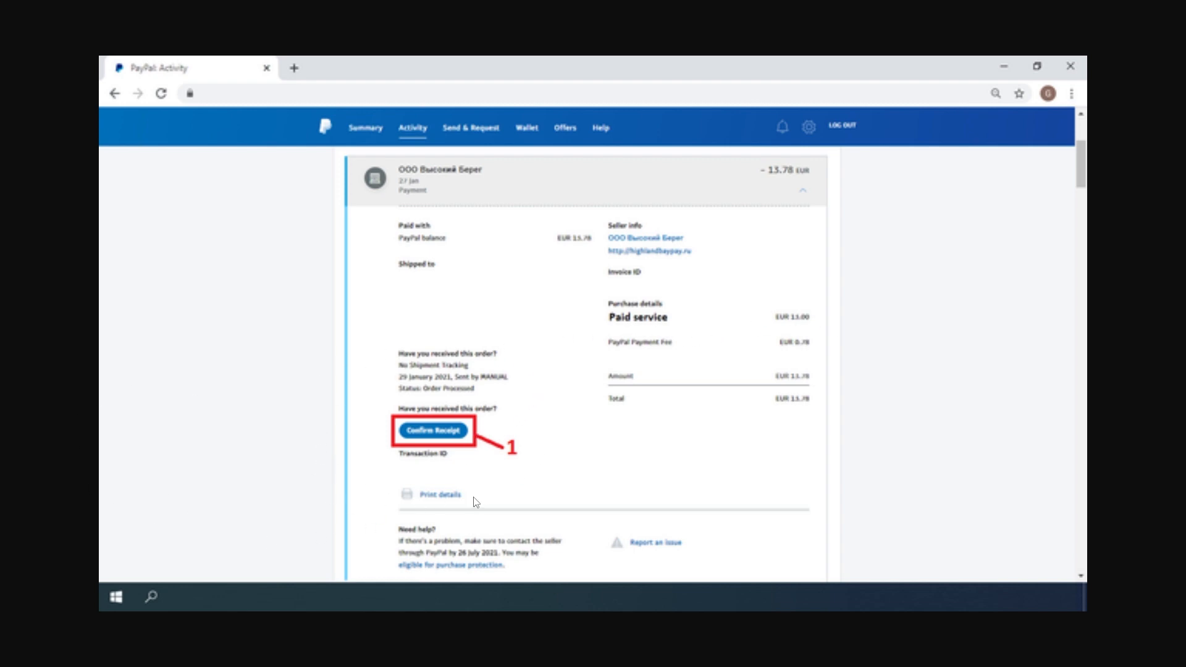
pyautogui.moveTo(544, 471)
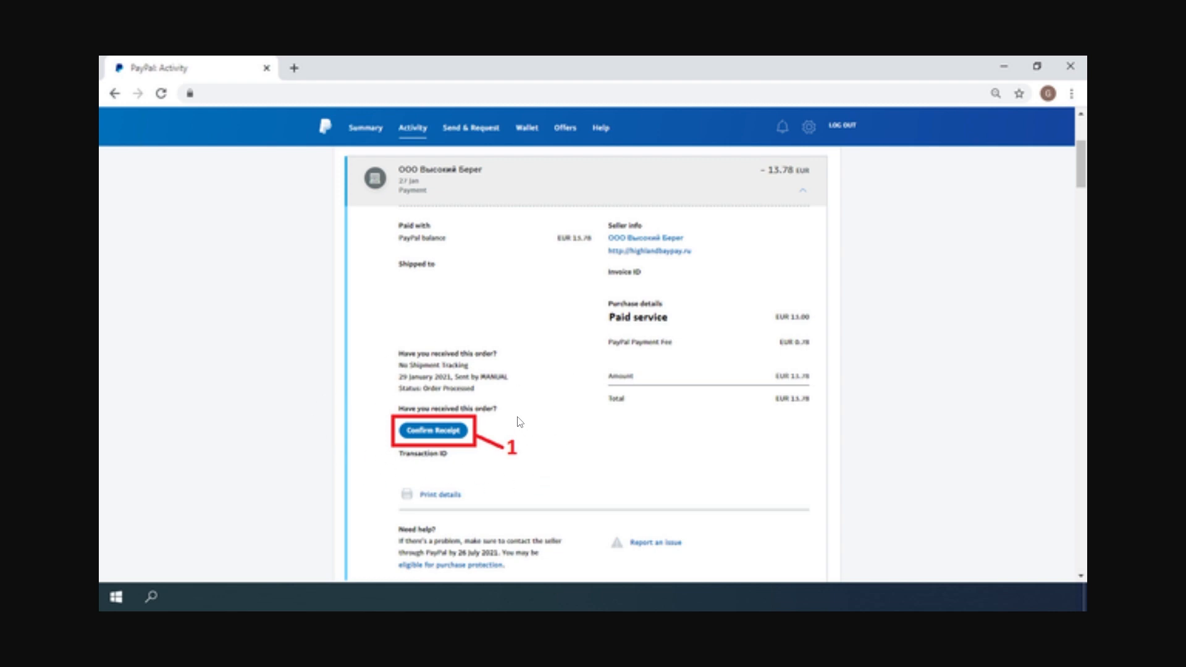
pyautogui.moveTo(520, 395)
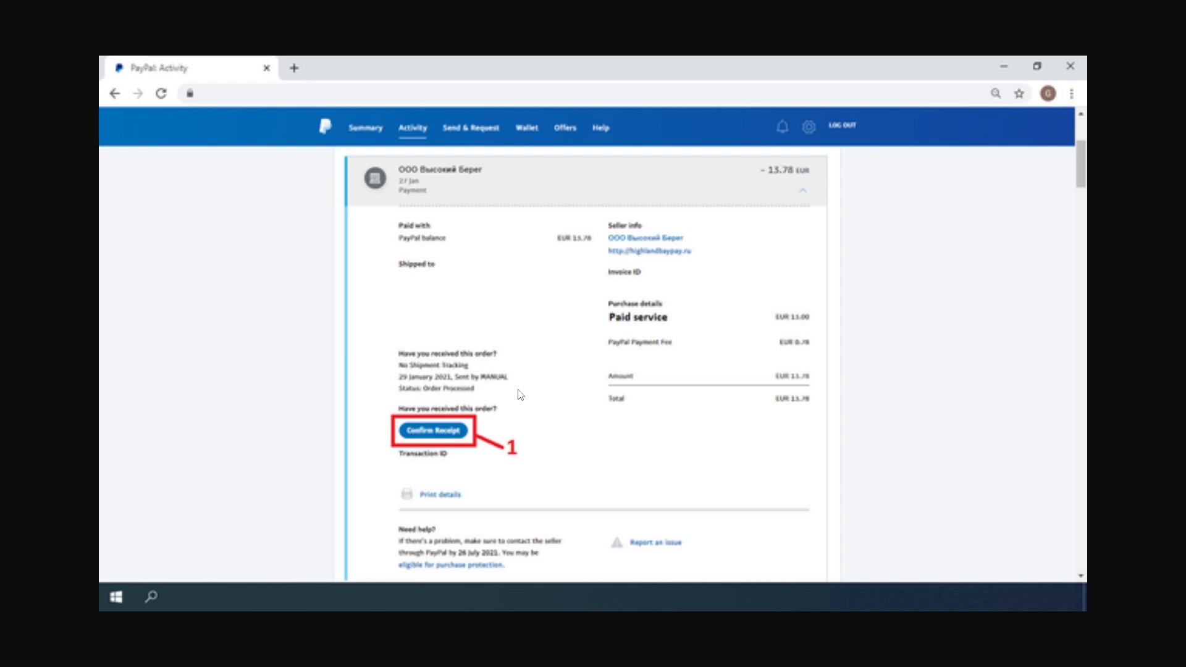